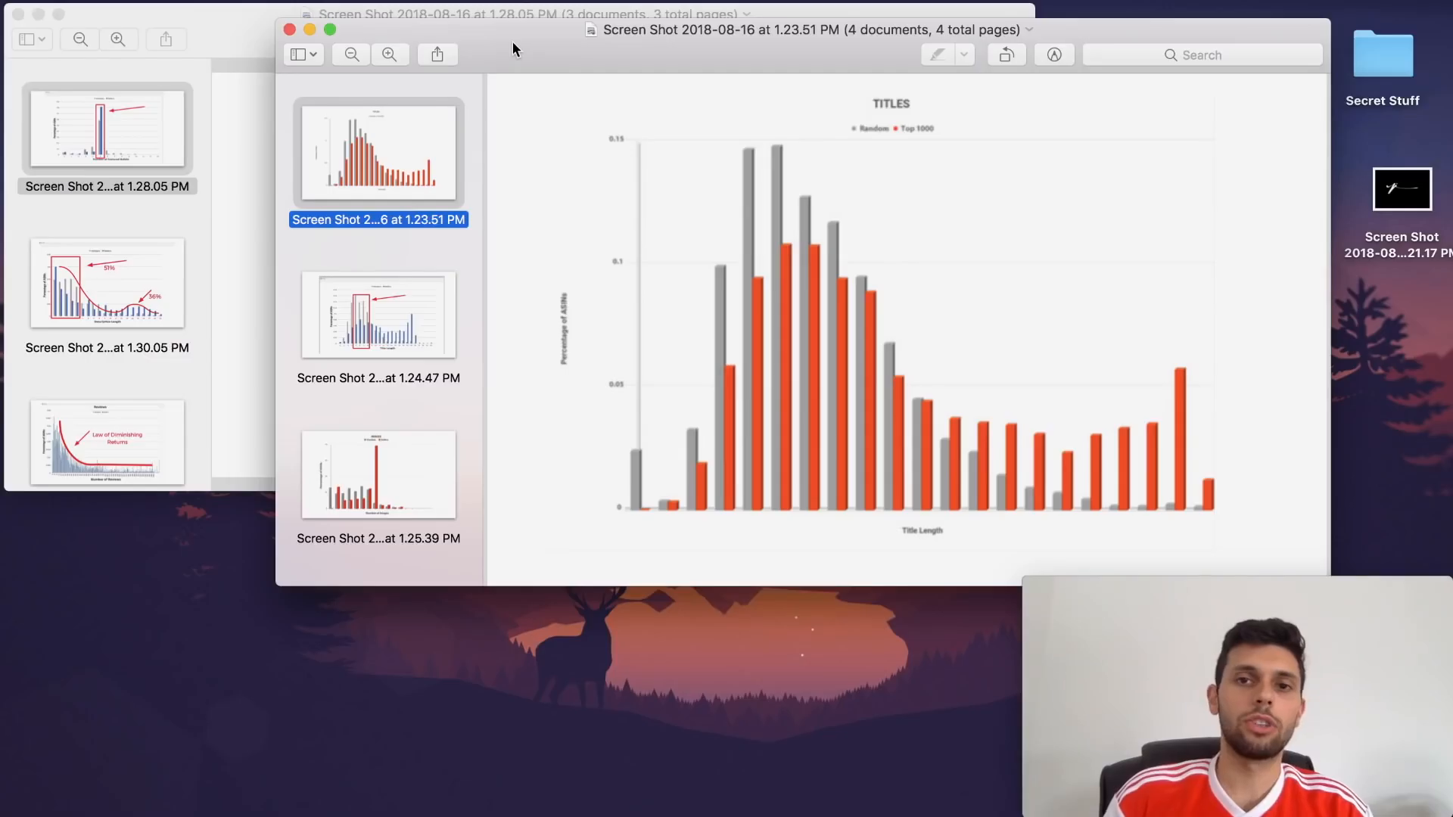
mouse_move(819, 305)
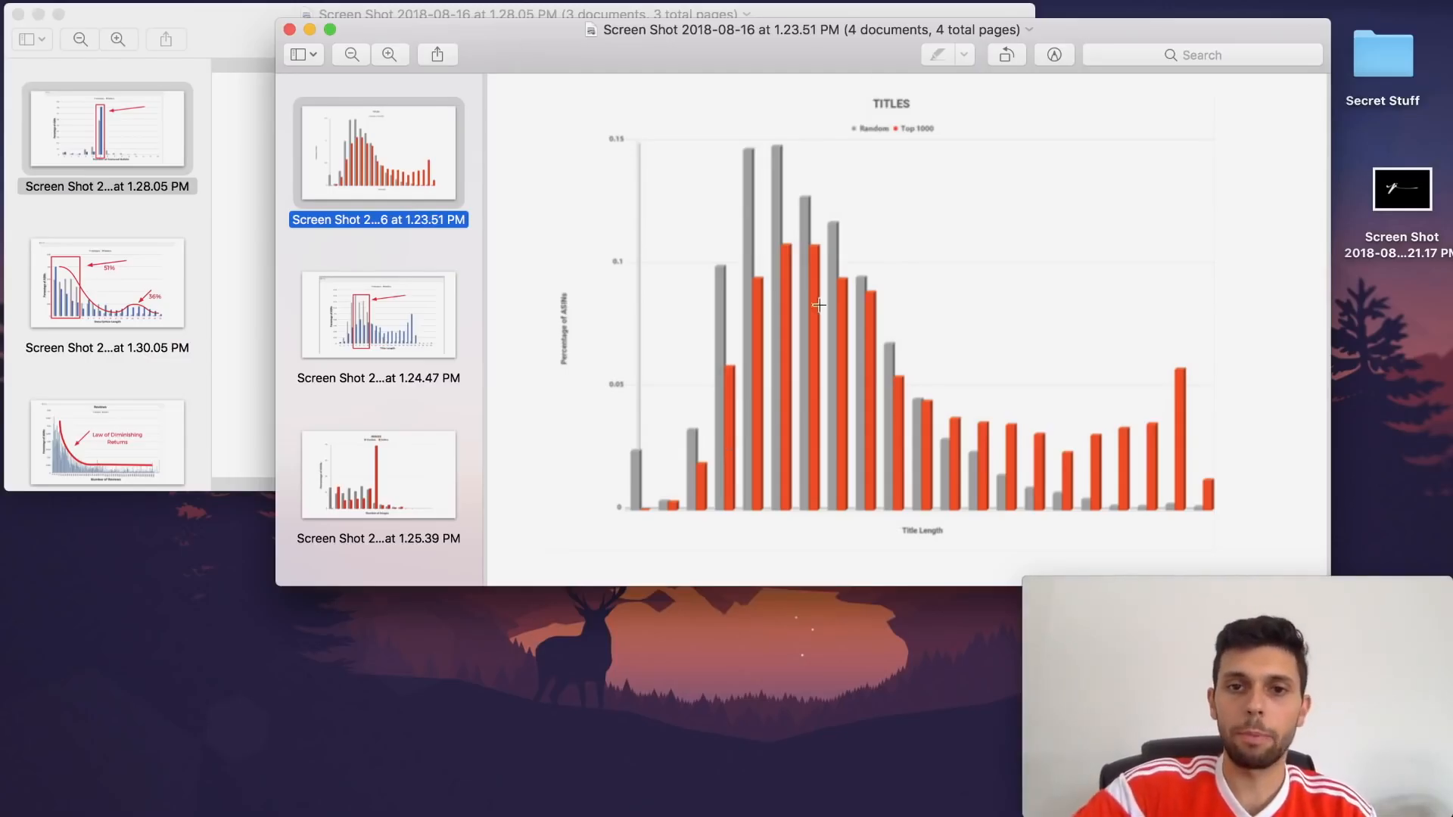
mouse_move(834, 691)
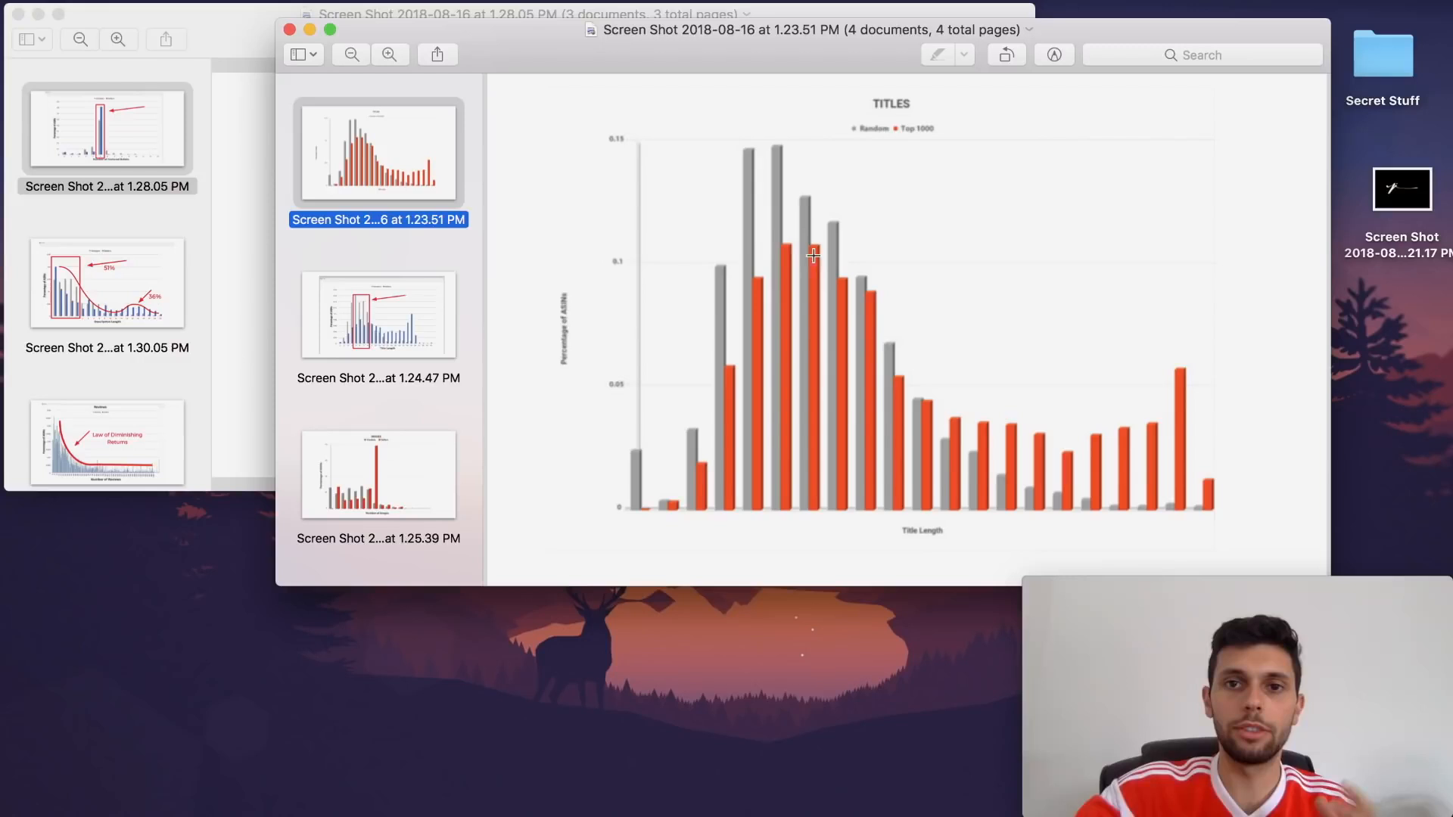
mouse_move(695, 399)
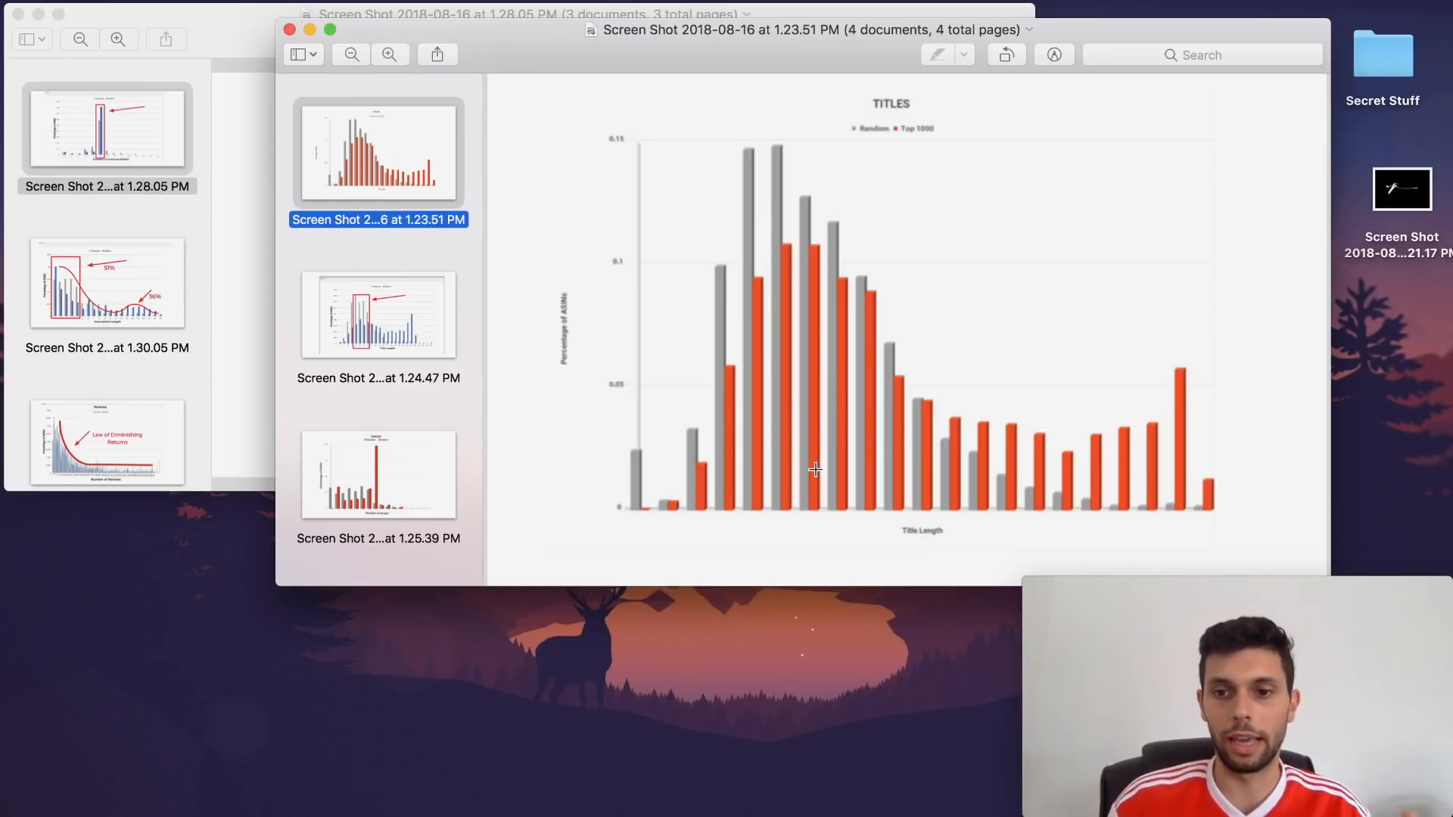
Bring the 1.28.05 PM featured-bullets chart window to the front.
click(377, 476)
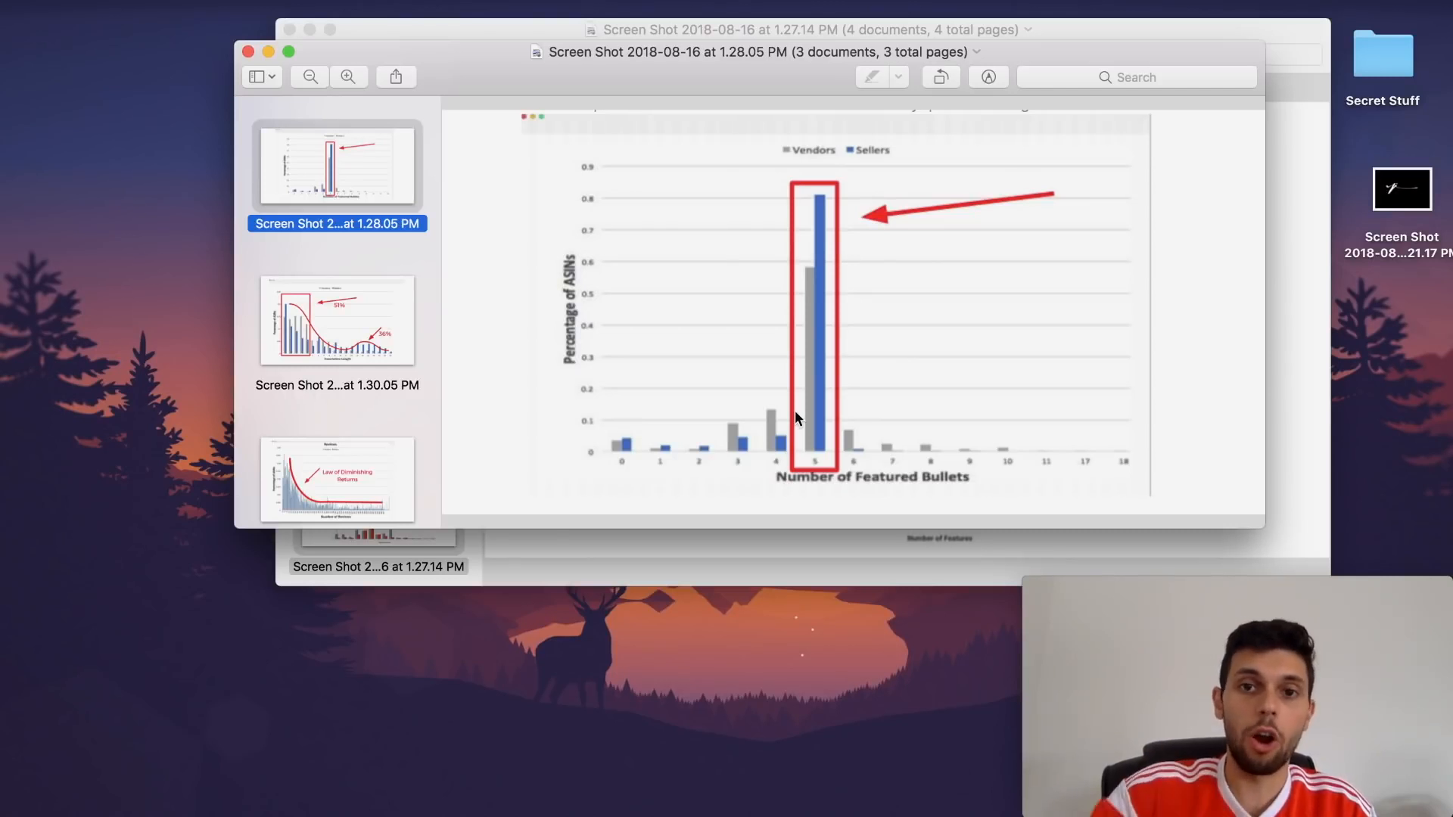
mouse_move(820, 276)
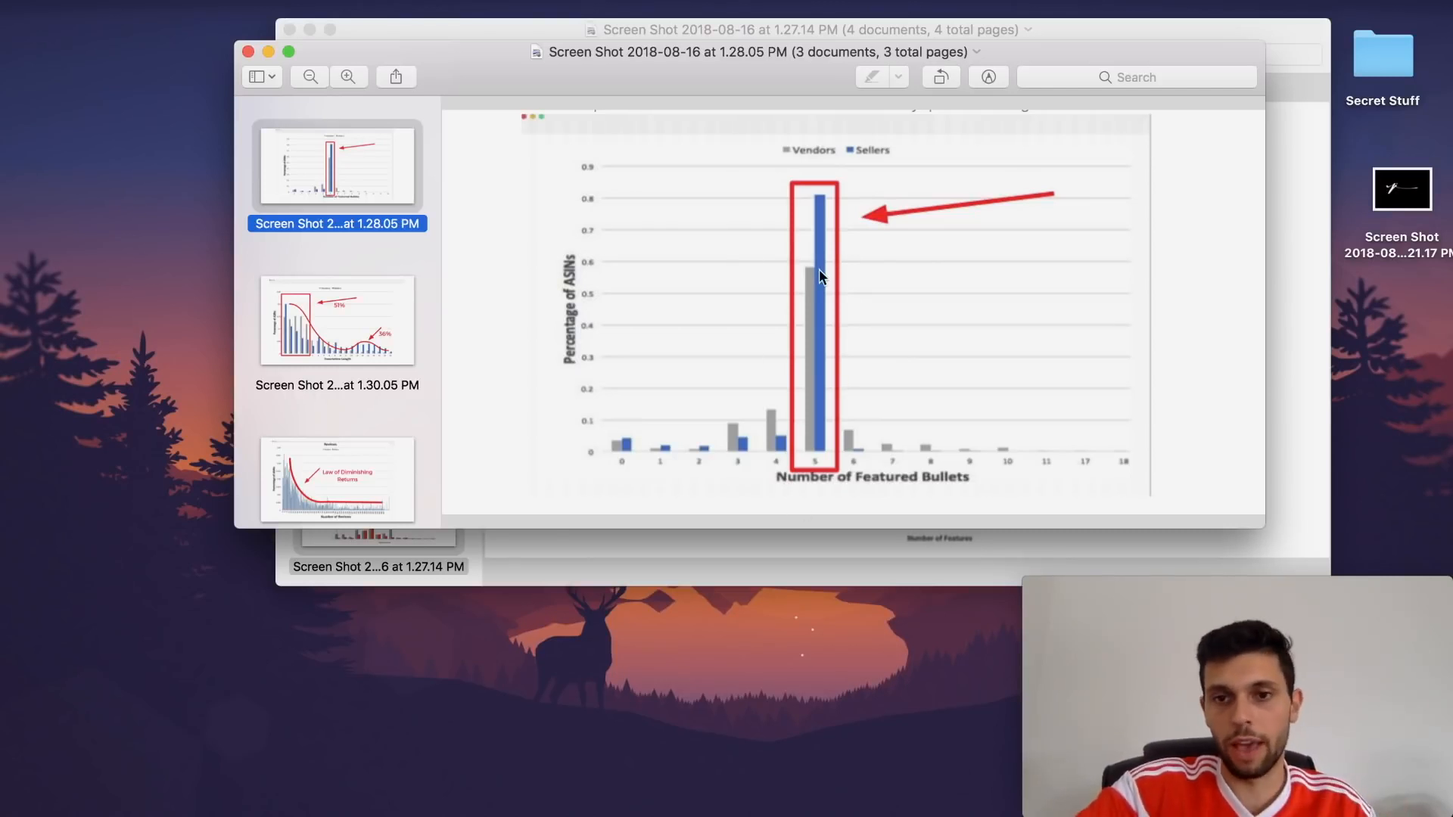
Select the 1.30.05 PM thumbnail to display the description-length chart.
click(336, 322)
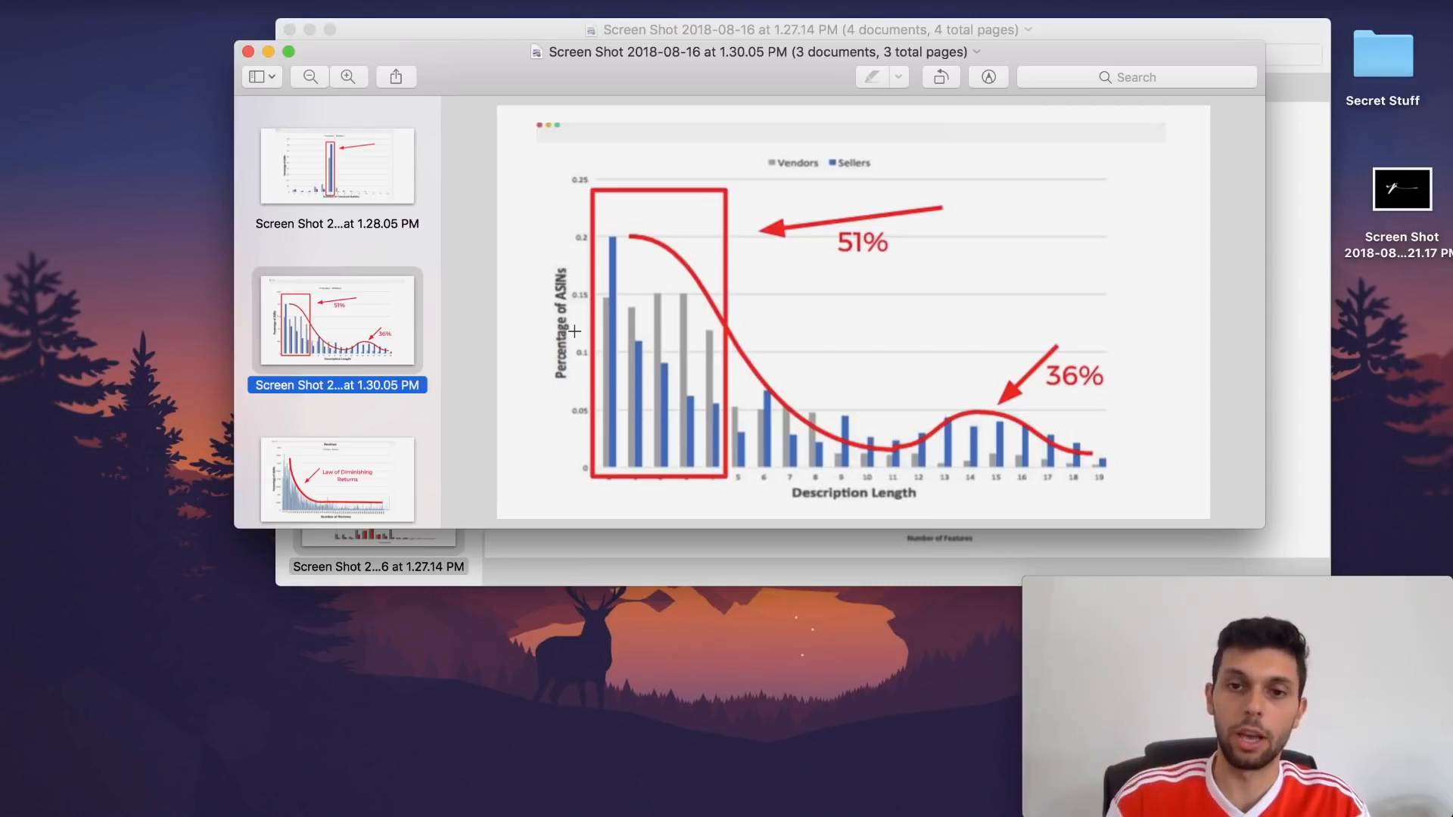
Select the 1.30.43 PM thumbnail to display the Reviews diminishing-returns chart.
click(336, 445)
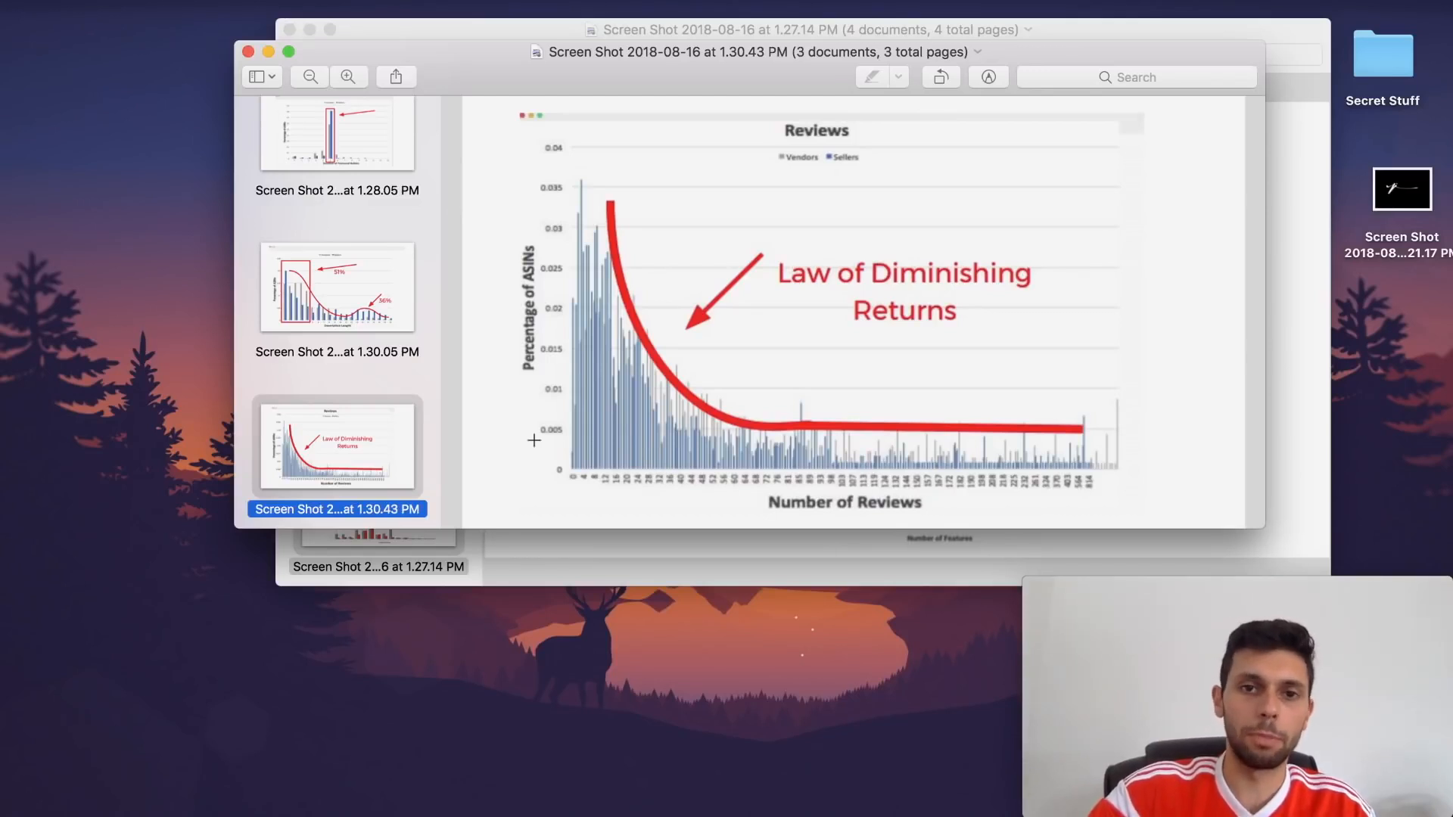
mouse_move(589, 306)
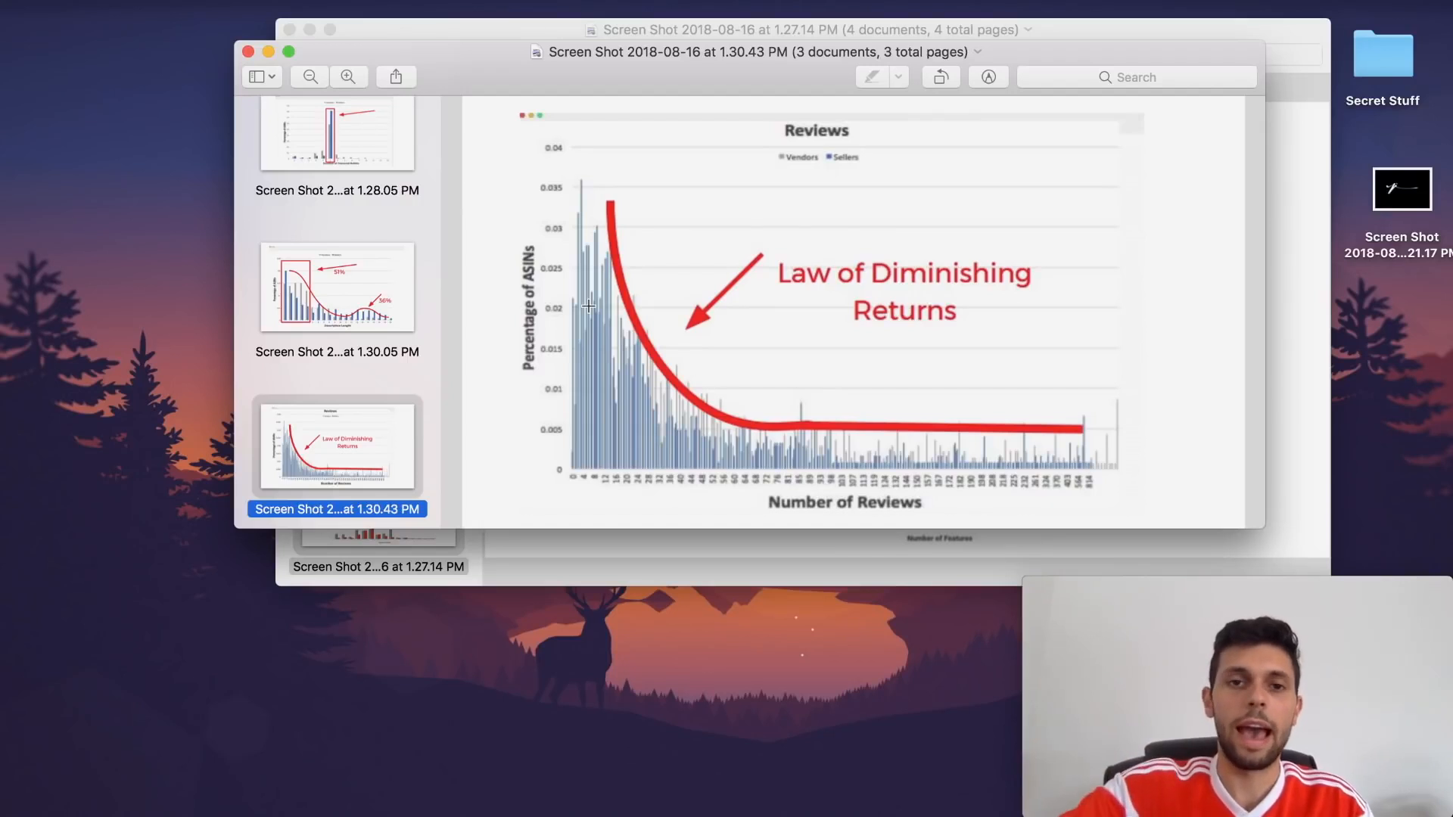
mouse_move(615, 245)
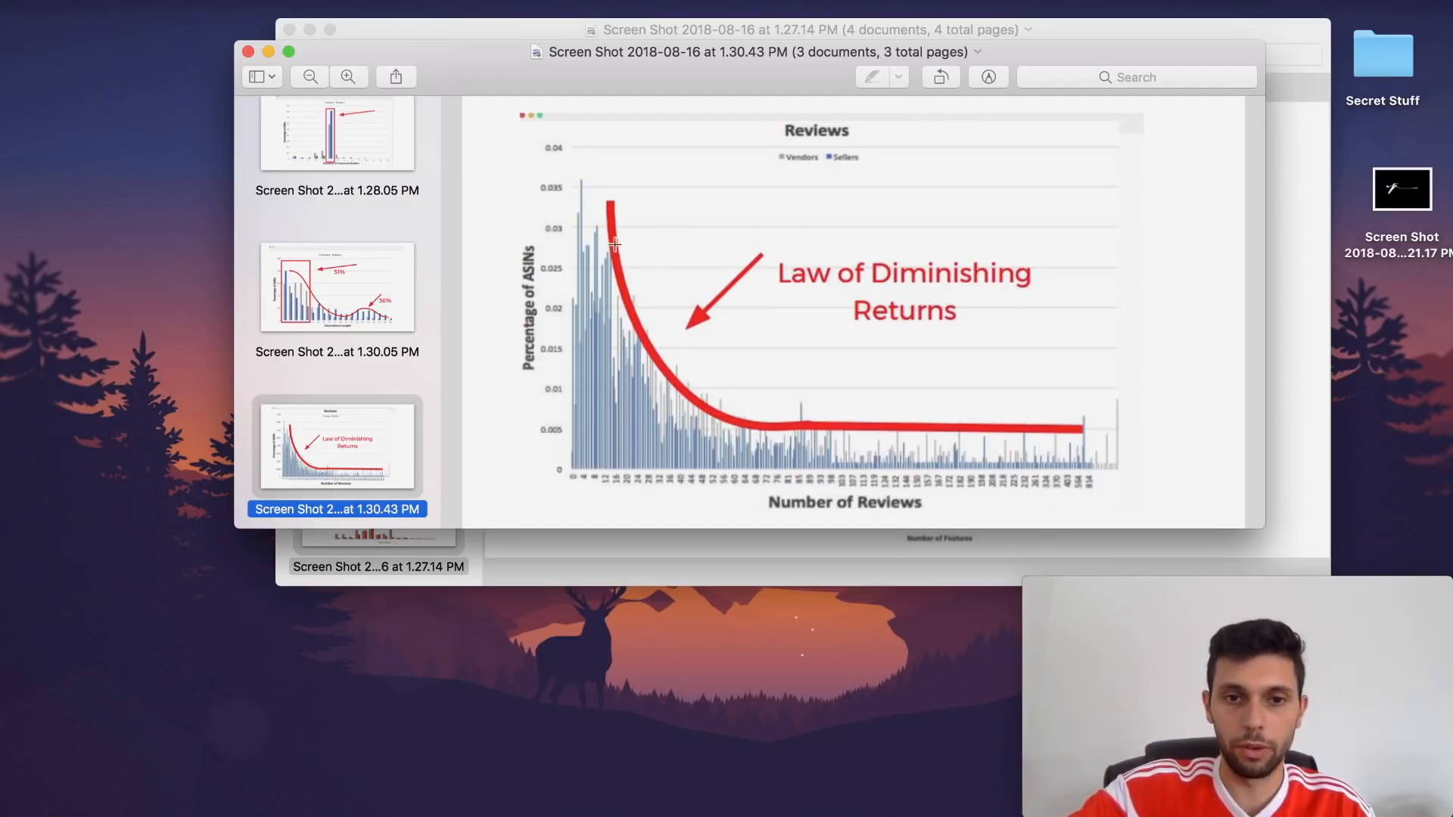
mouse_move(584, 327)
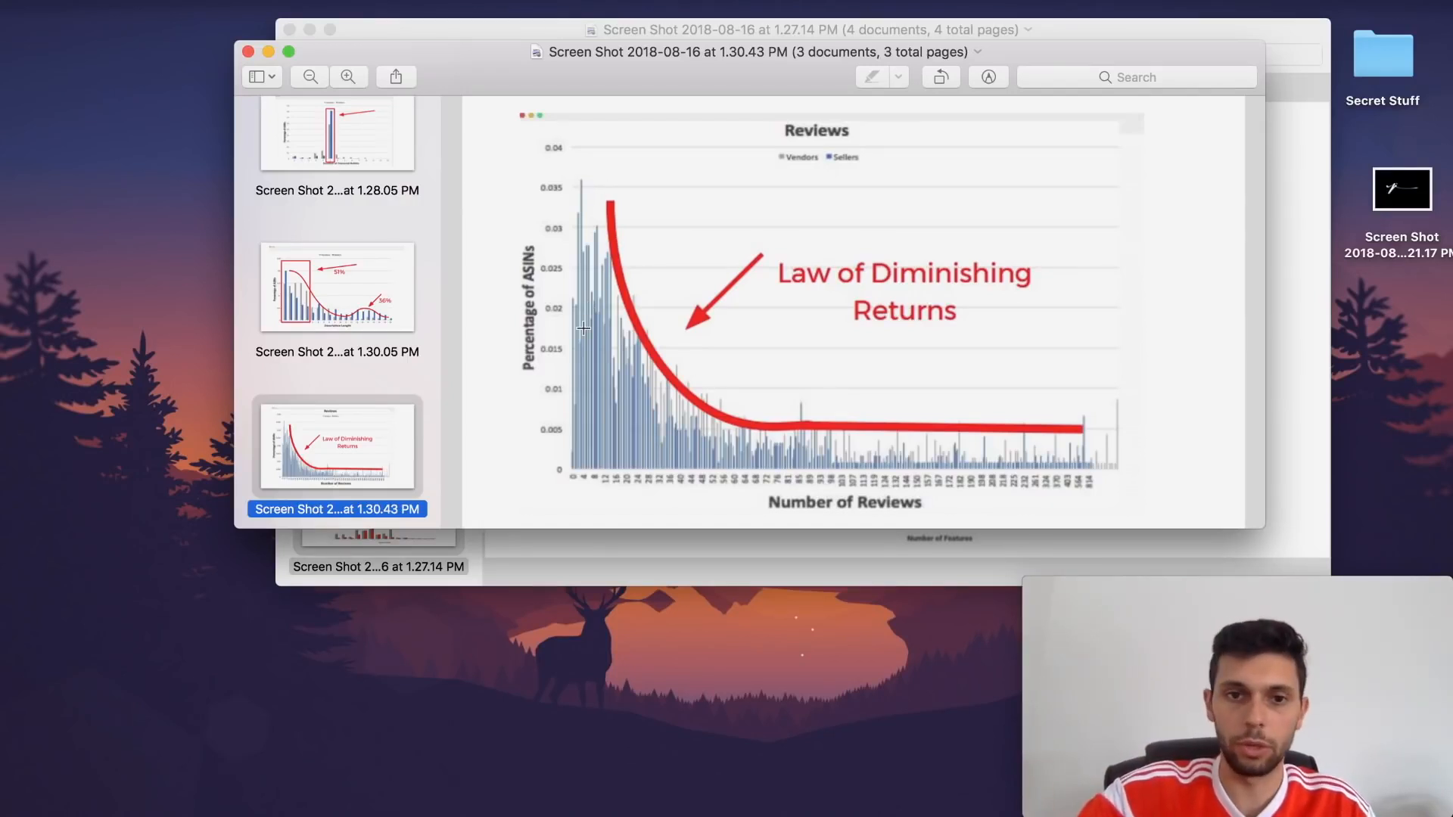
mouse_move(695, 408)
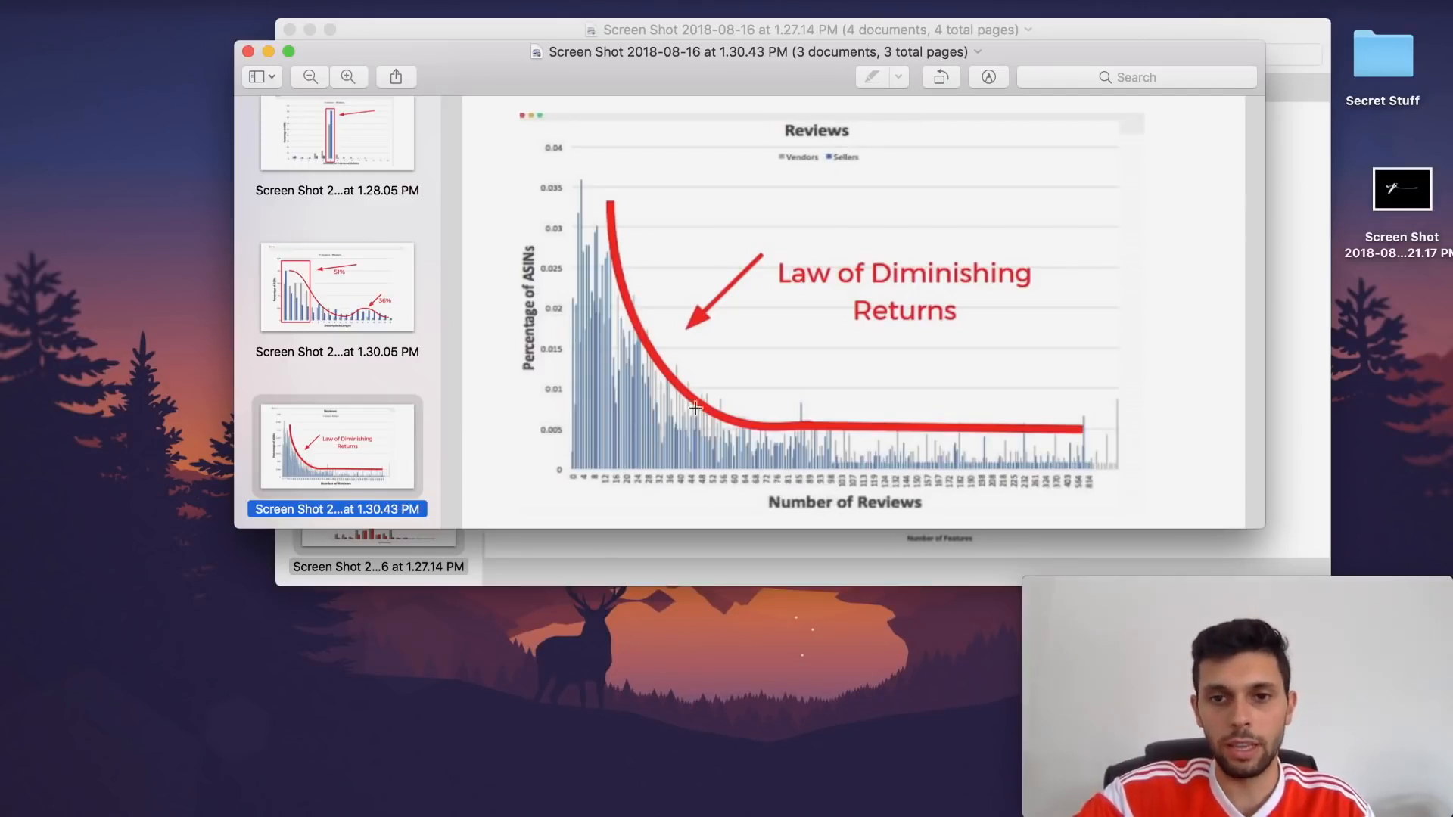
mouse_move(789, 427)
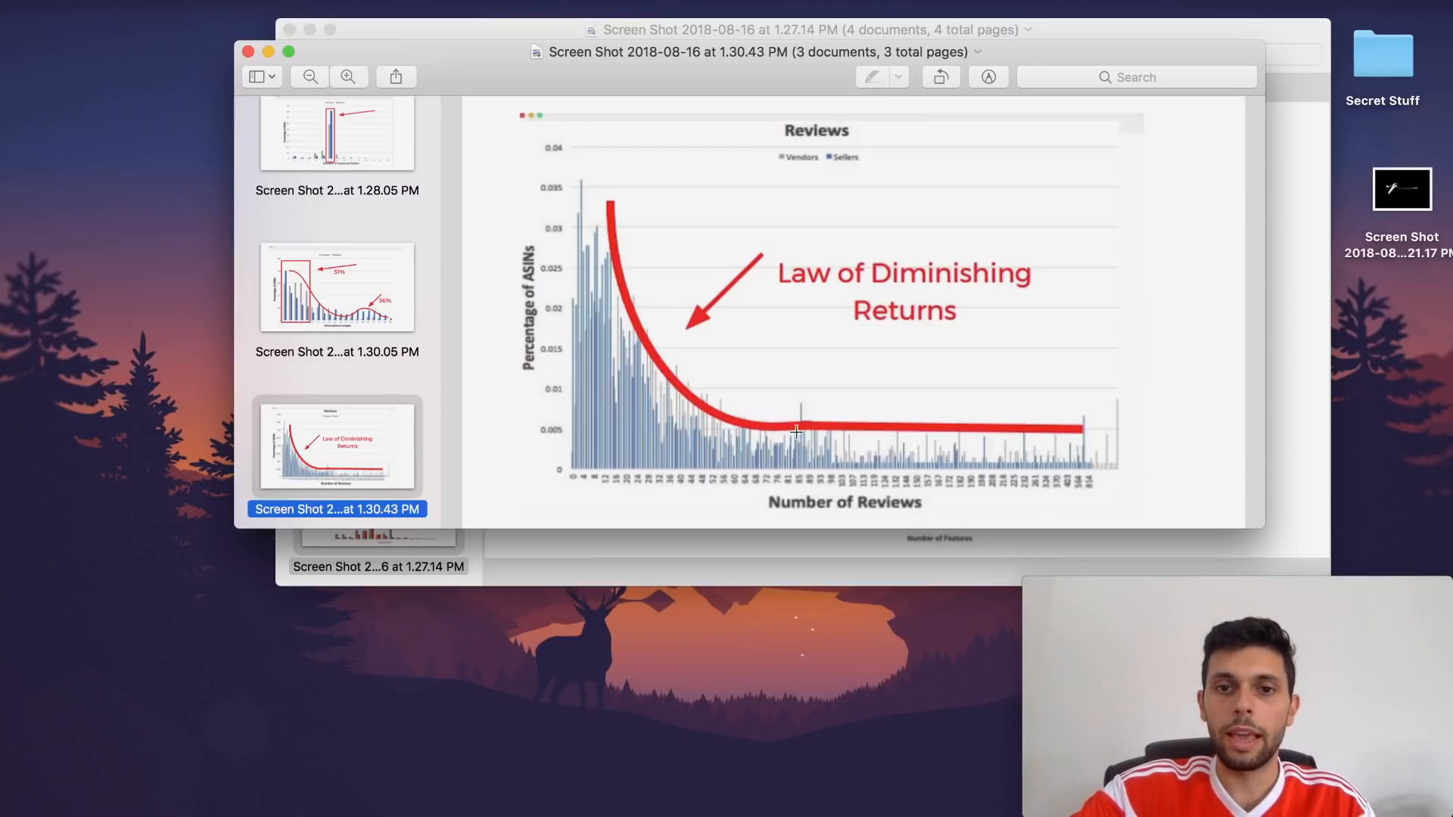
mouse_move(1104, 445)
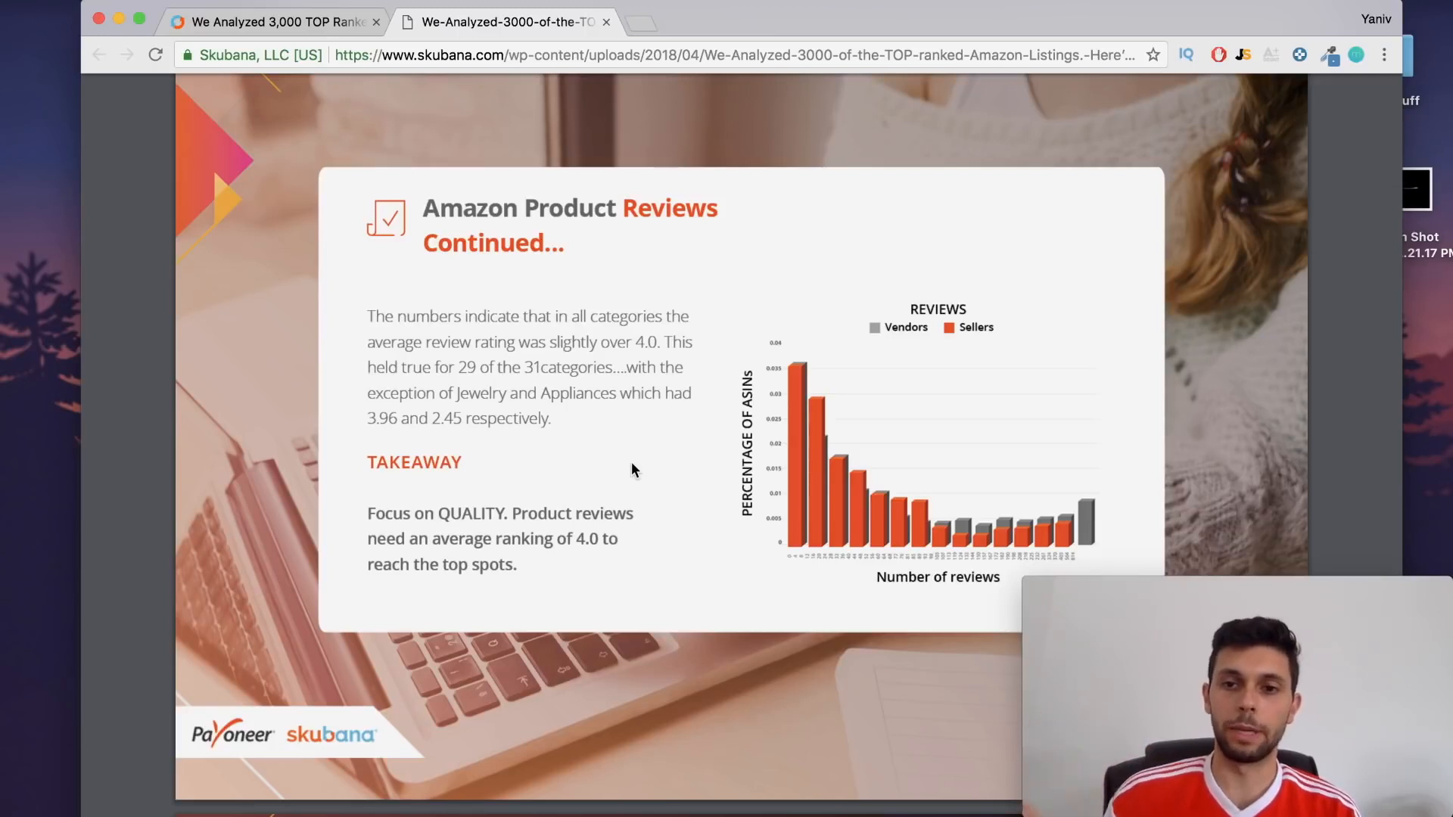
Scroll the Skubana PDF down to the Amazon Product Reviews Continued page.
scroll(down, 3)
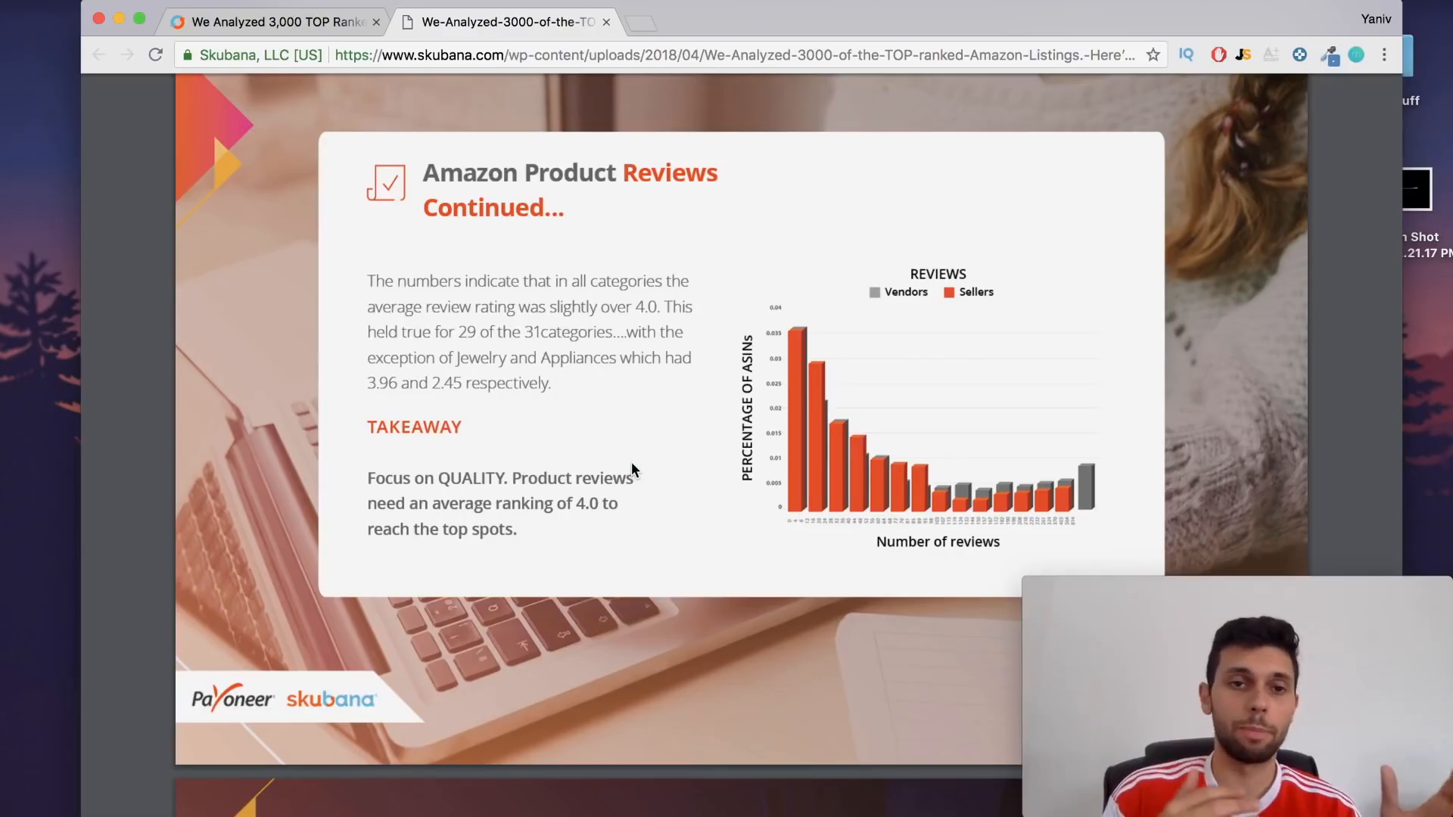